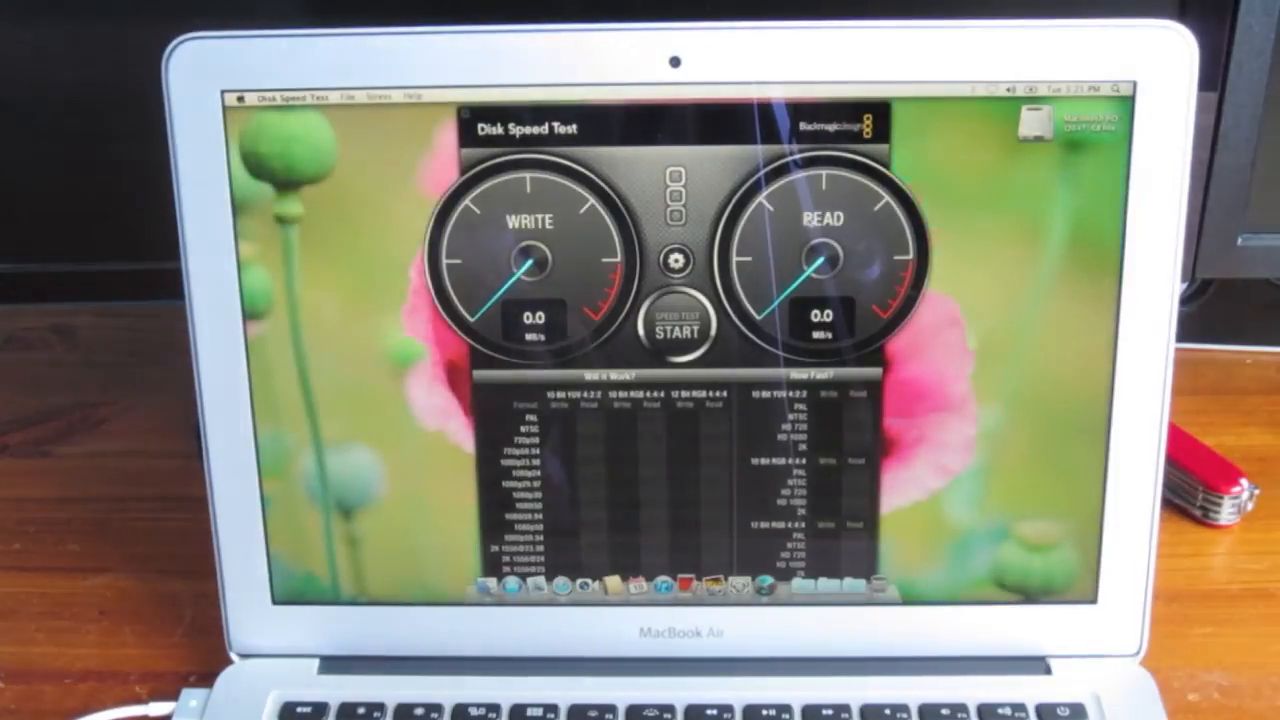
Start the drive benchmark so the write gauge reads about 255 MB/s.
left_click(678, 324)
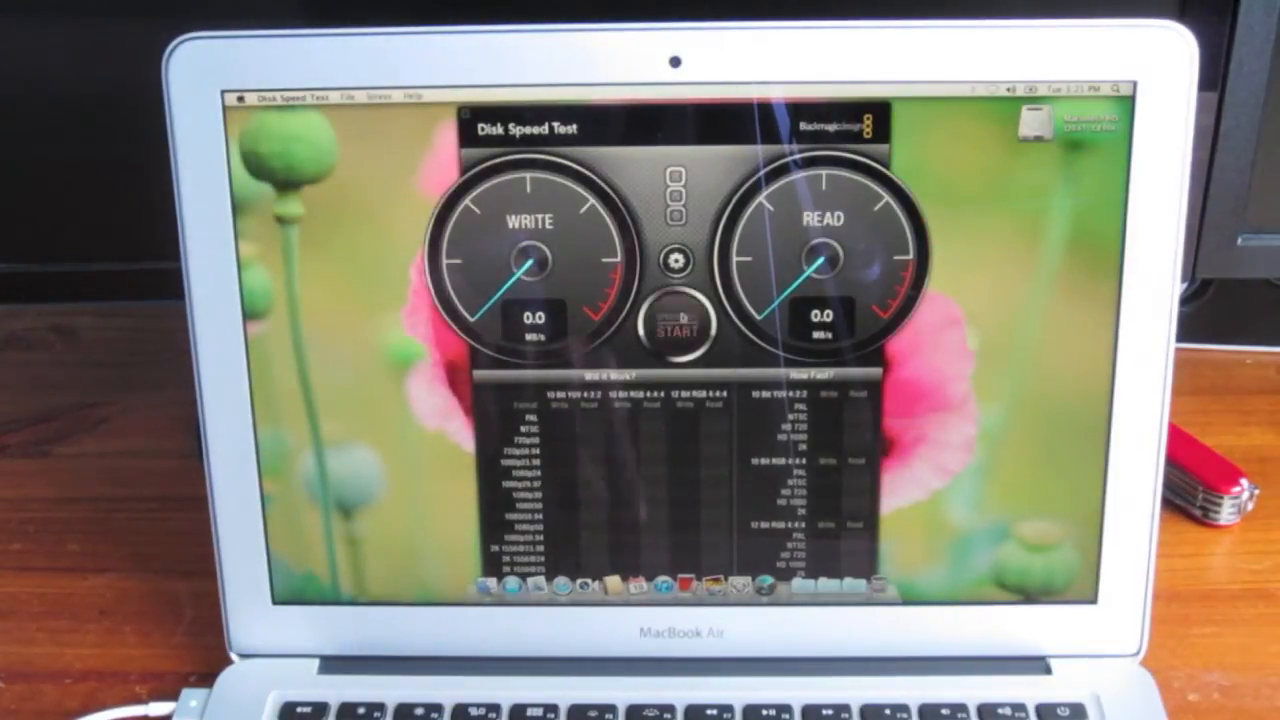
left_click(676, 330)
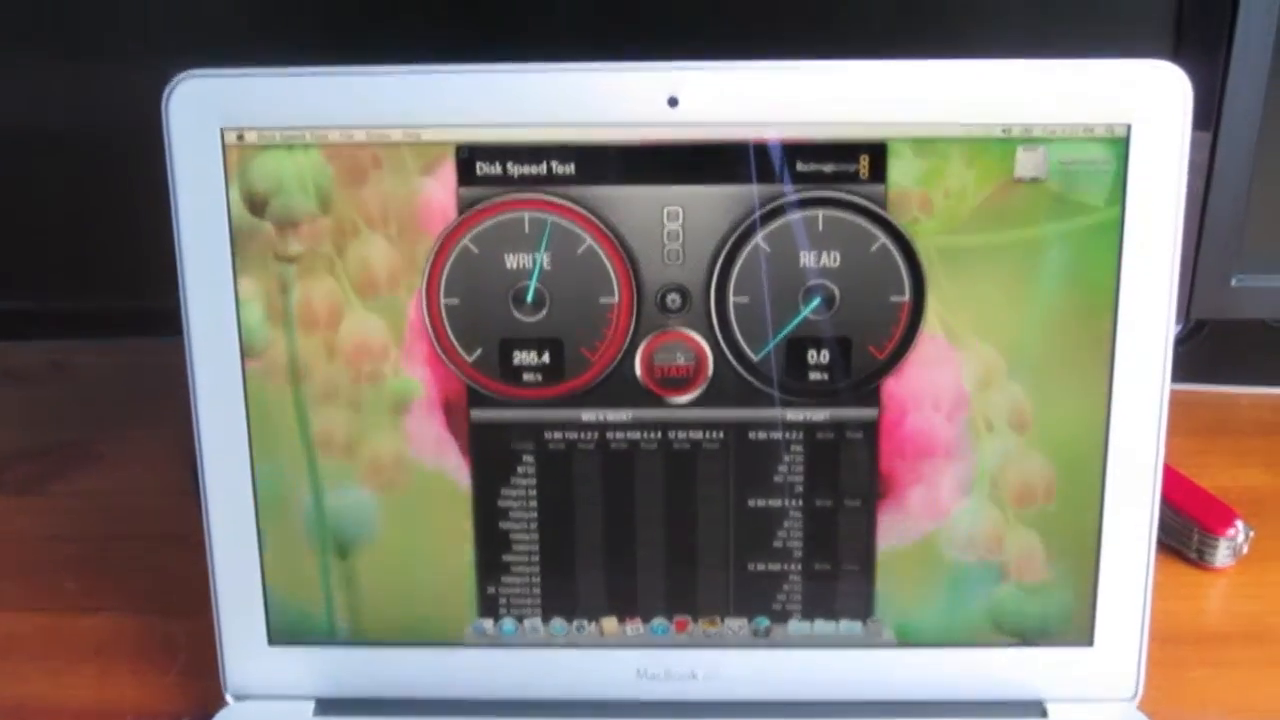